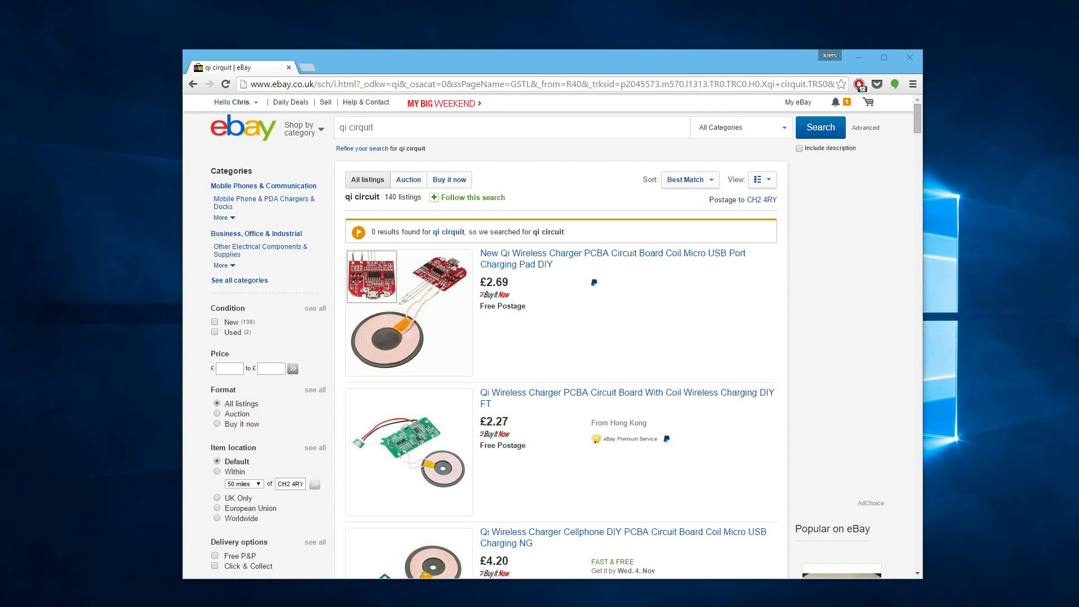
{"action": "mouse_move", "coordinate": [554, 306]}
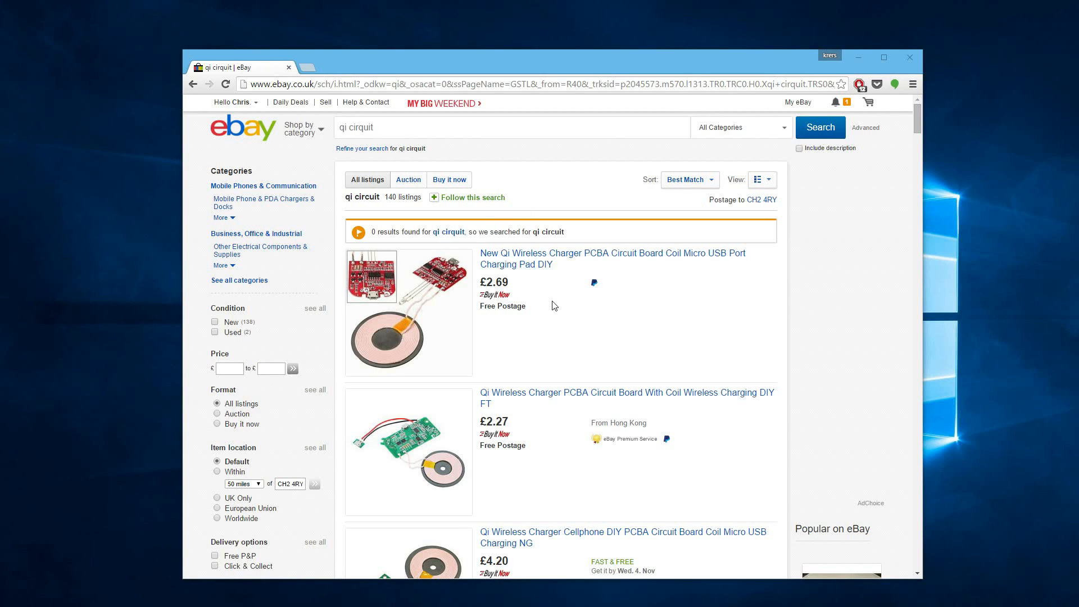
- Scroll down and back up through the Qi wireless charger circuit board results
{"action": "scroll", "scroll_direction": "down", "scroll_amount": 3}
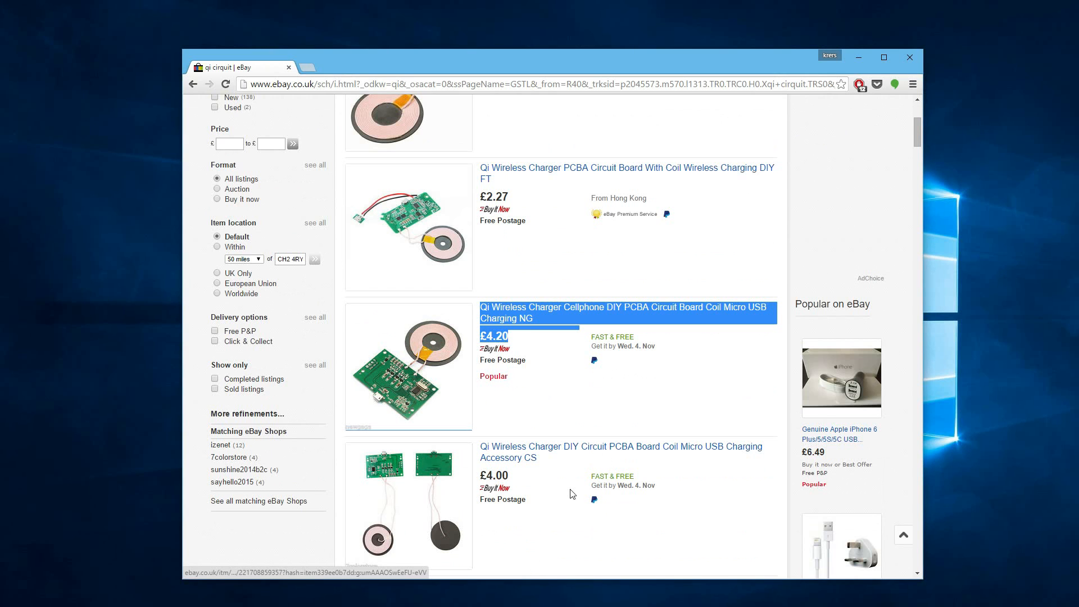
{"action": "scroll", "scroll_direction": "up", "scroll_amount": 3}
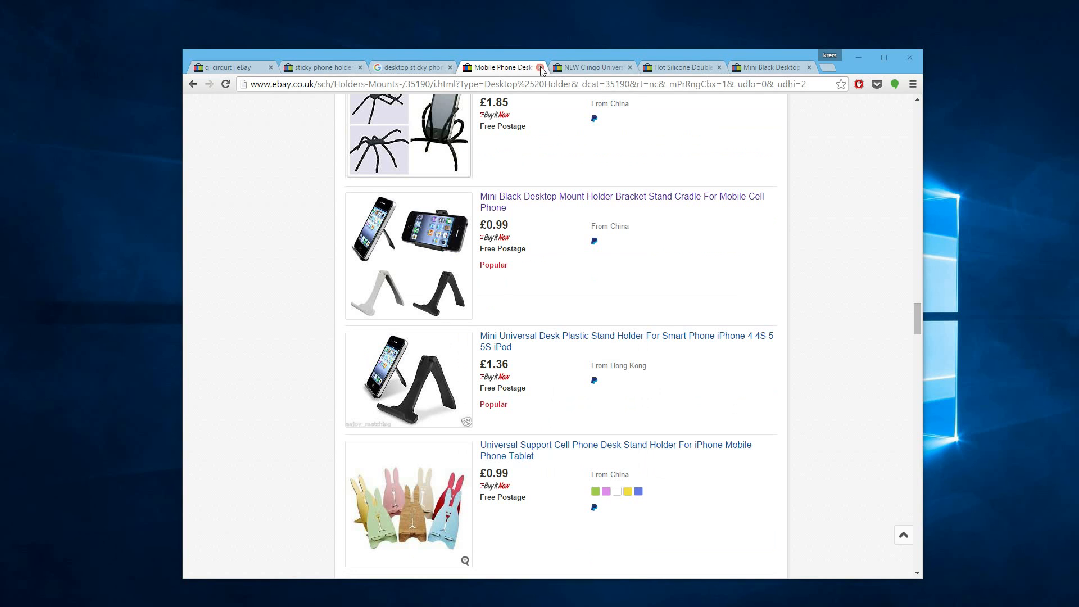
- View the Clingo stand photos (phone mounted, folded, opened flat), then the silicone suction-cup holder listing
{"action": "left_click", "coordinate": [588, 67]}
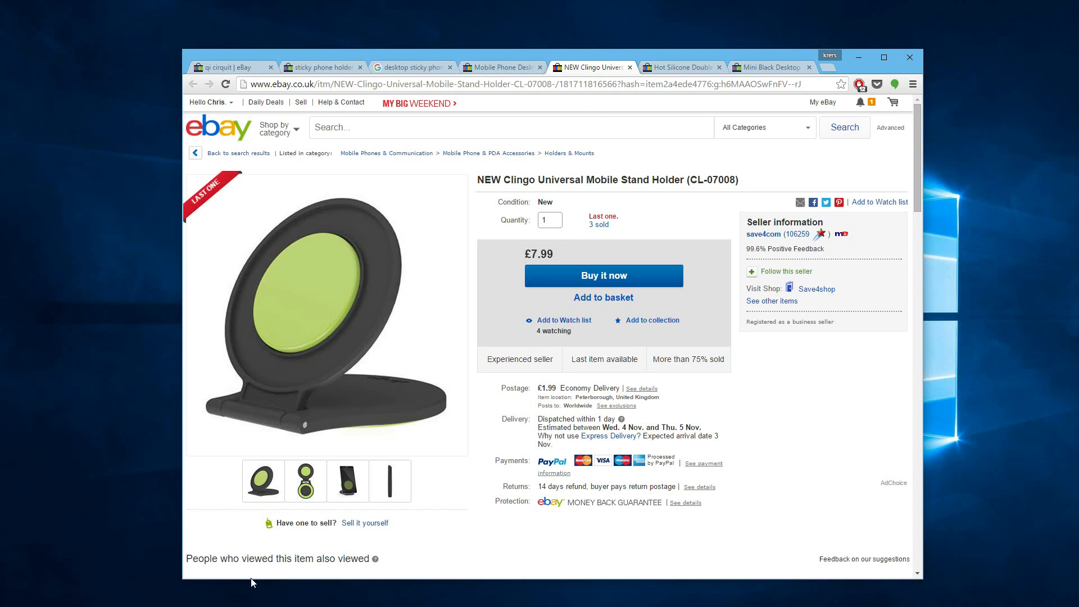
{"action": "left_click", "coordinate": [347, 481]}
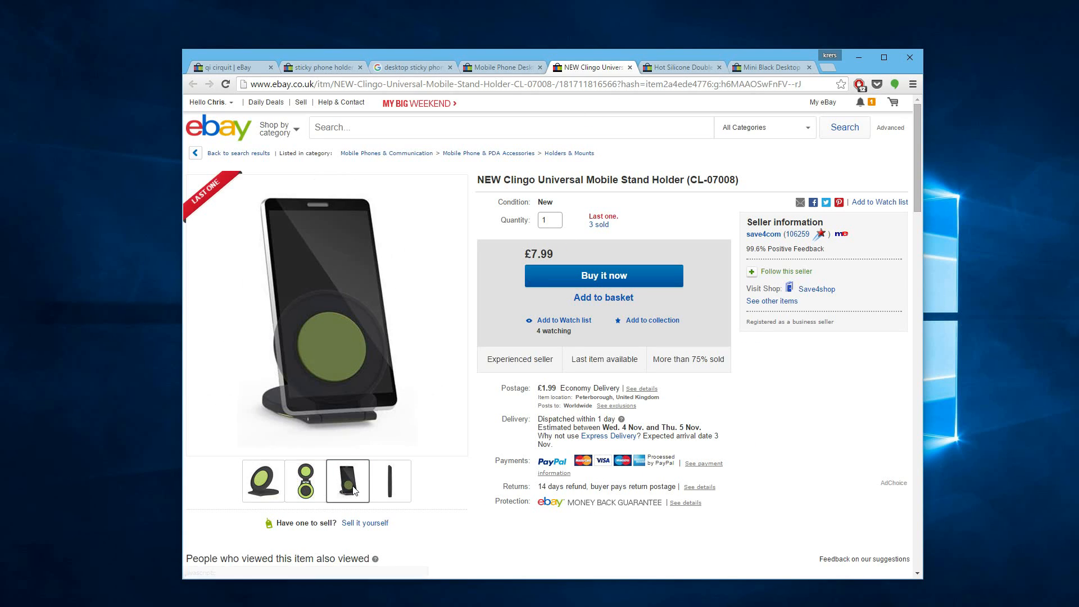
{"action": "left_click", "coordinate": [389, 481]}
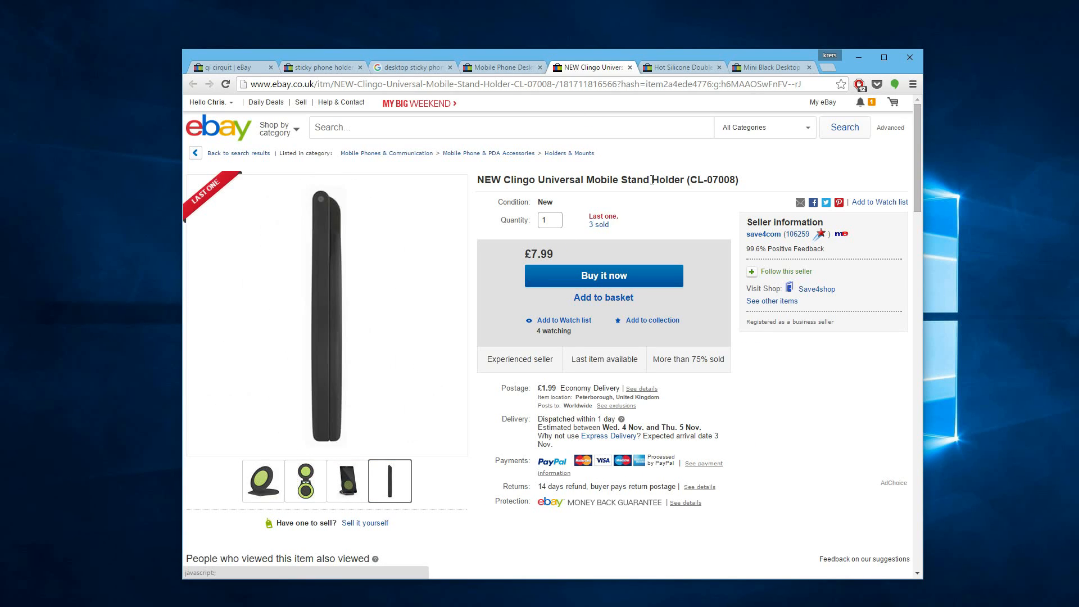
{"action": "left_click", "coordinate": [306, 480]}
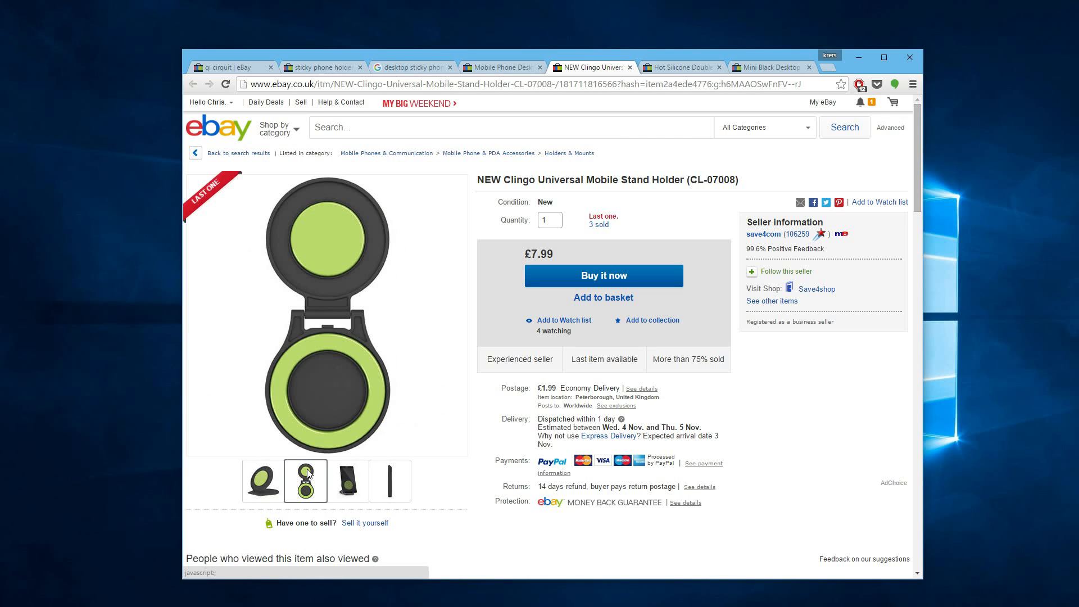
{"action": "left_click", "coordinate": [678, 67]}
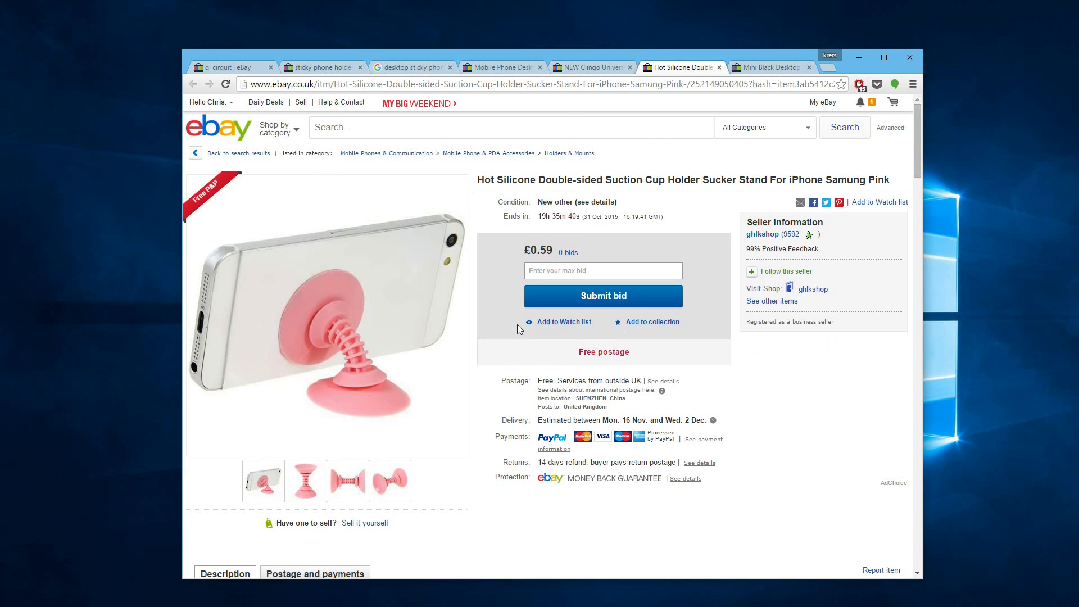
- View a product photo, then bring up the Mini Black Desktop Mount Holder listing's enlarged image
{"action": "left_click", "coordinate": [390, 481]}
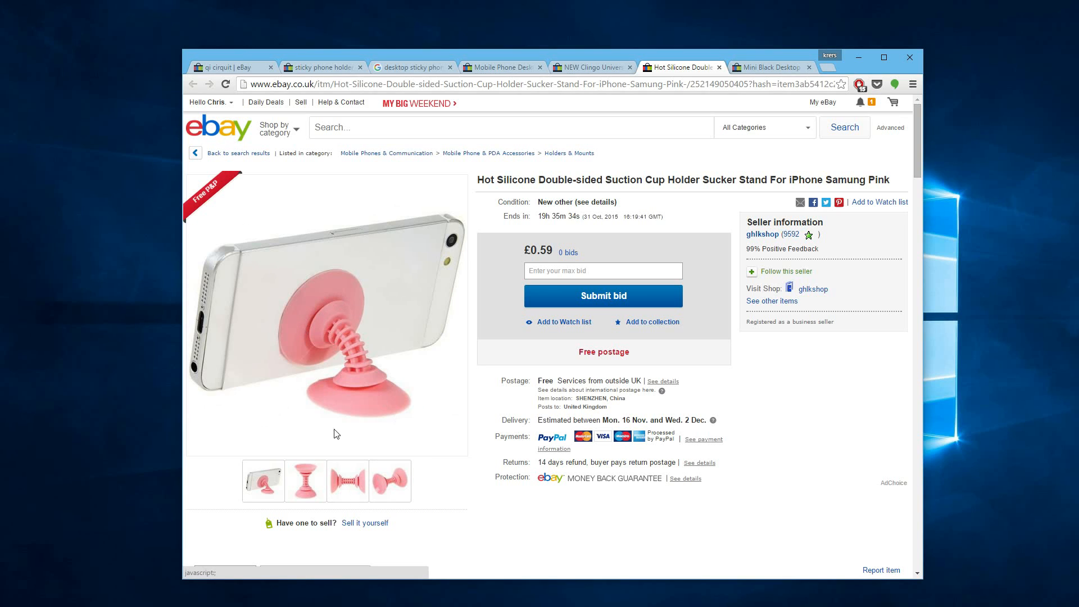
{"action": "left_click", "coordinate": [766, 67]}
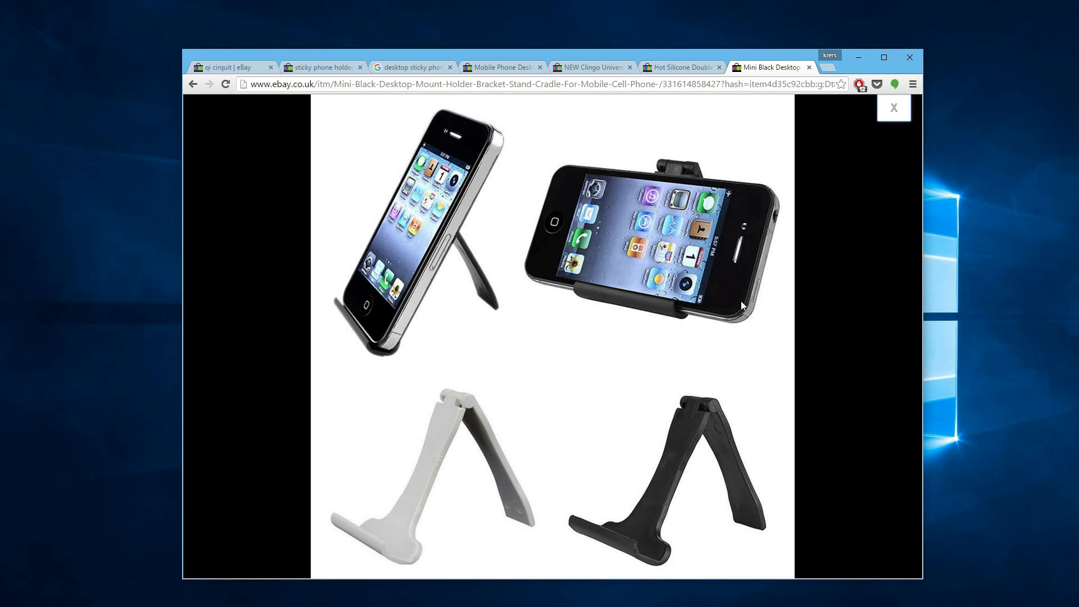
{"action": "mouse_move", "coordinate": [432, 475]}
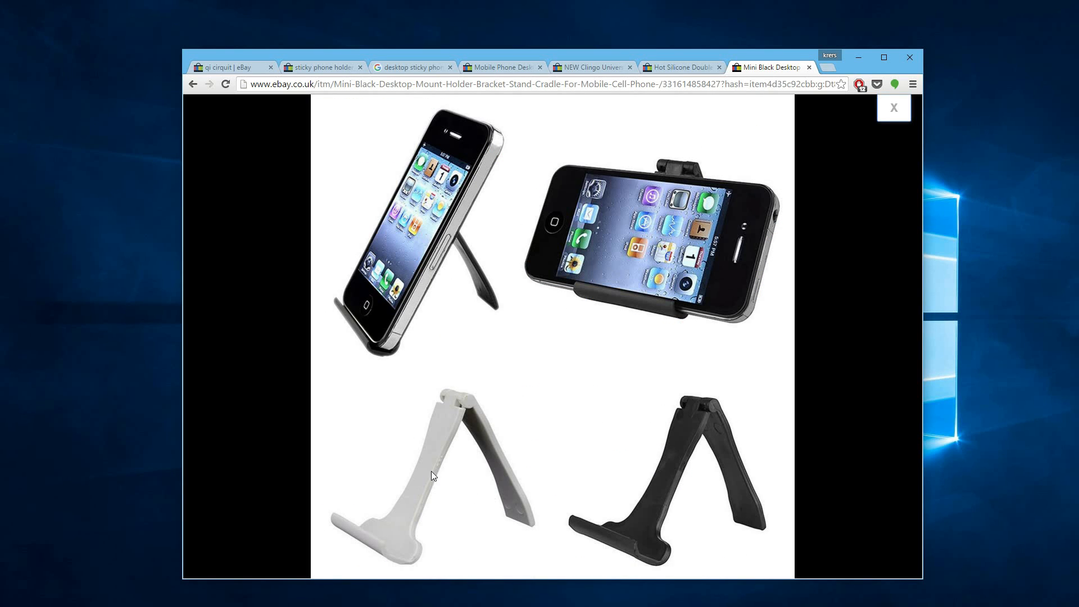
{"action": "mouse_move", "coordinate": [439, 466]}
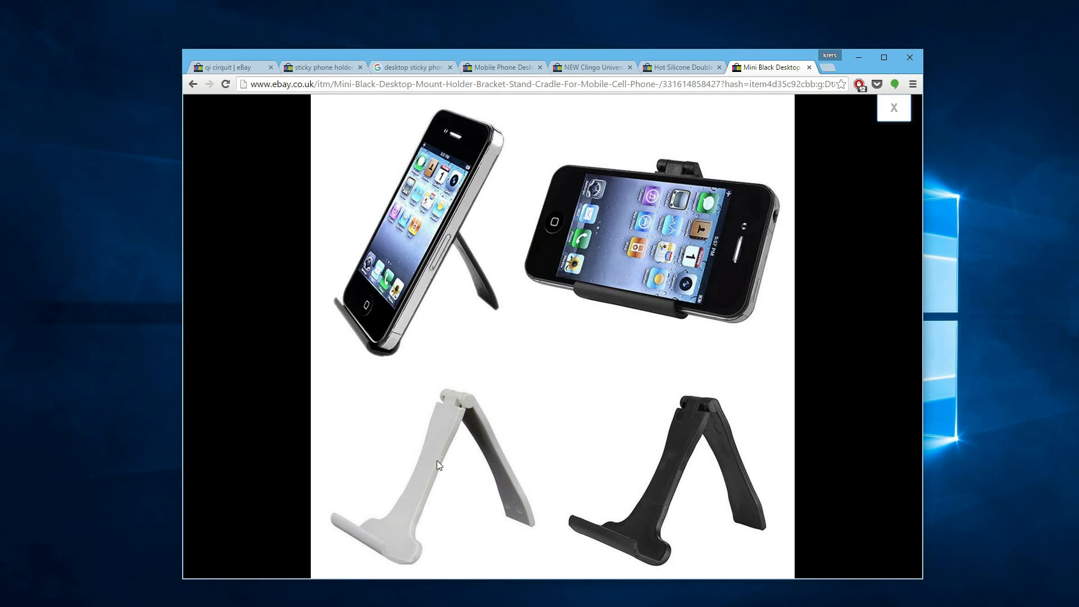
{"action": "mouse_move", "coordinate": [422, 462]}
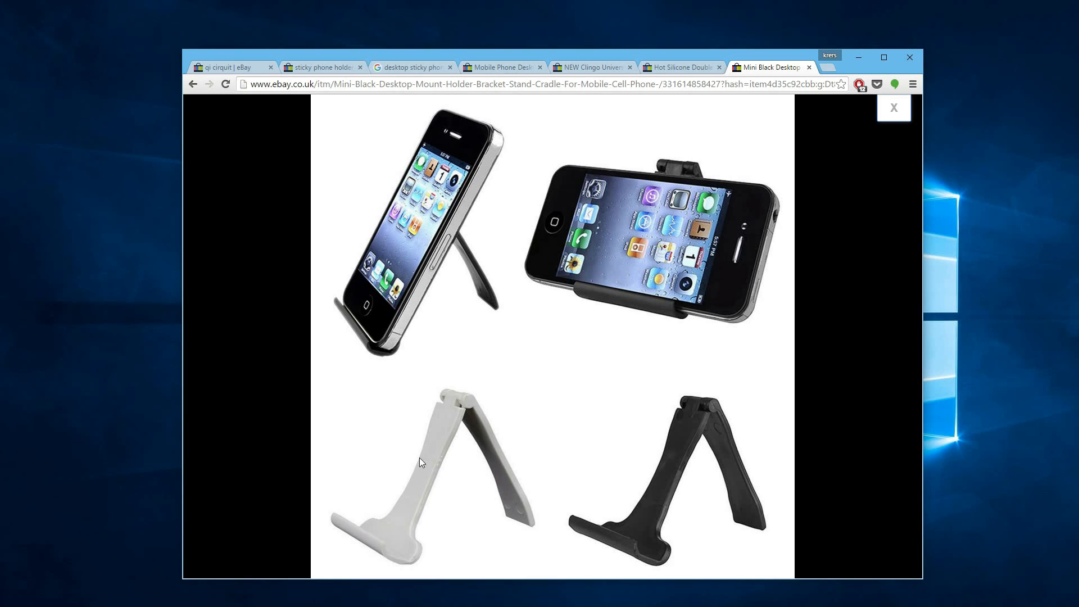
{"action": "mouse_move", "coordinate": [446, 453]}
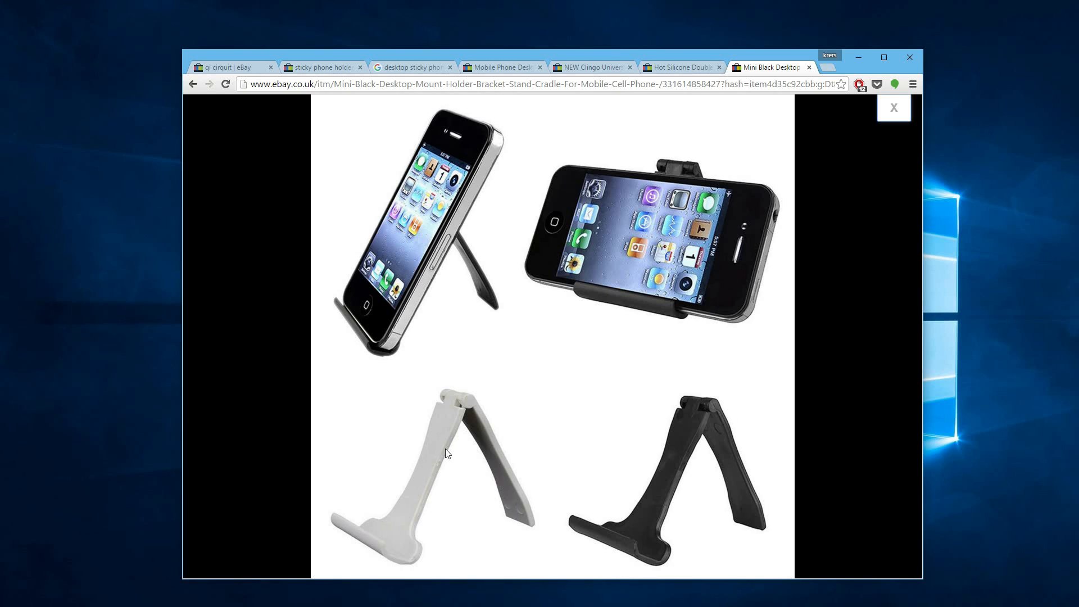
{"action": "mouse_move", "coordinate": [404, 434]}
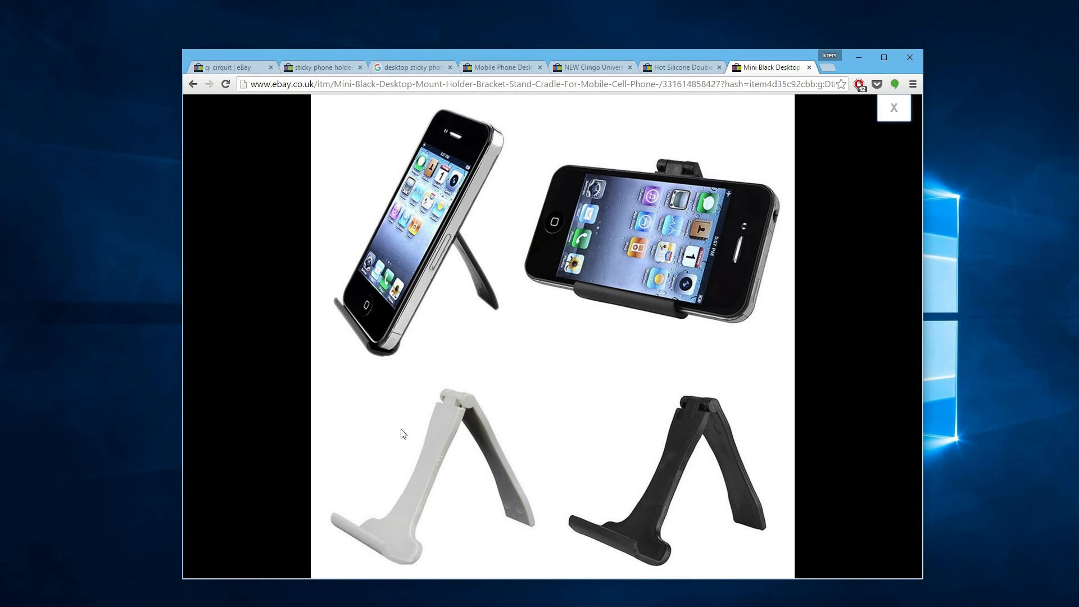
{"action": "mouse_move", "coordinate": [583, 516]}
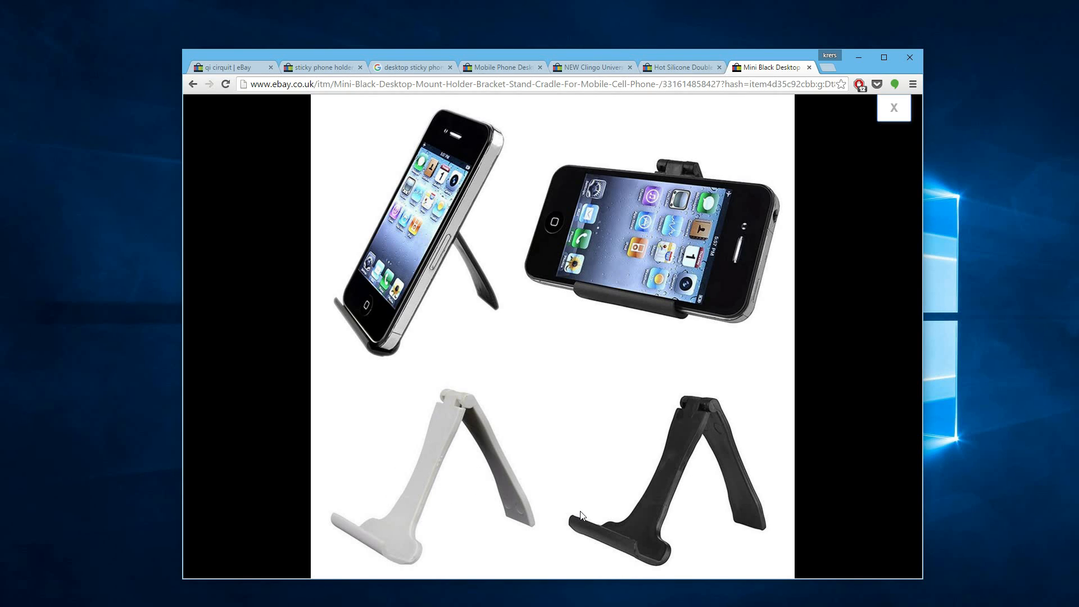